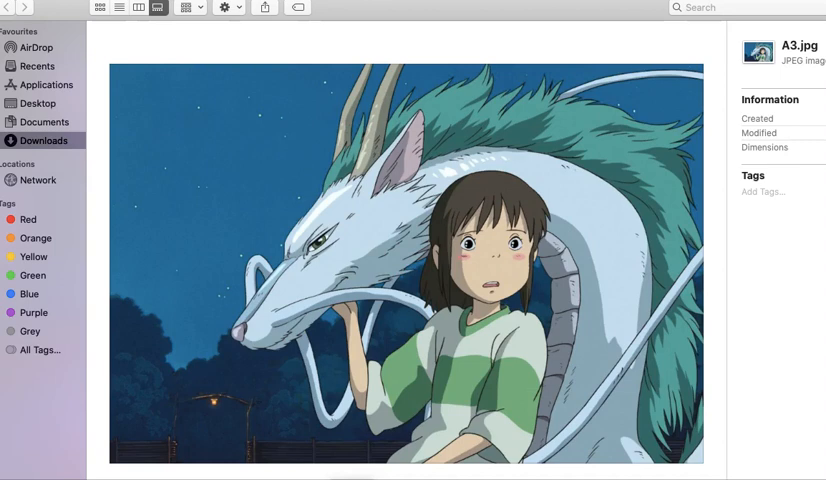
Advance the Downloads gallery from the A3.jpg still to A4.jpg
key(right)
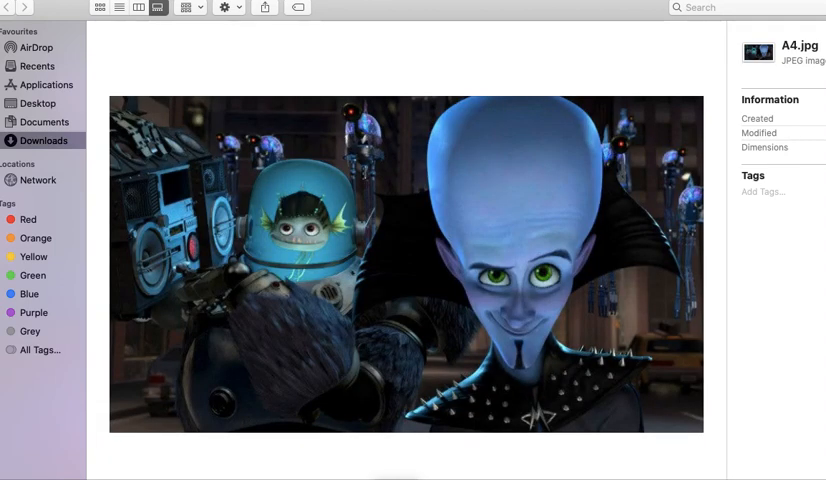